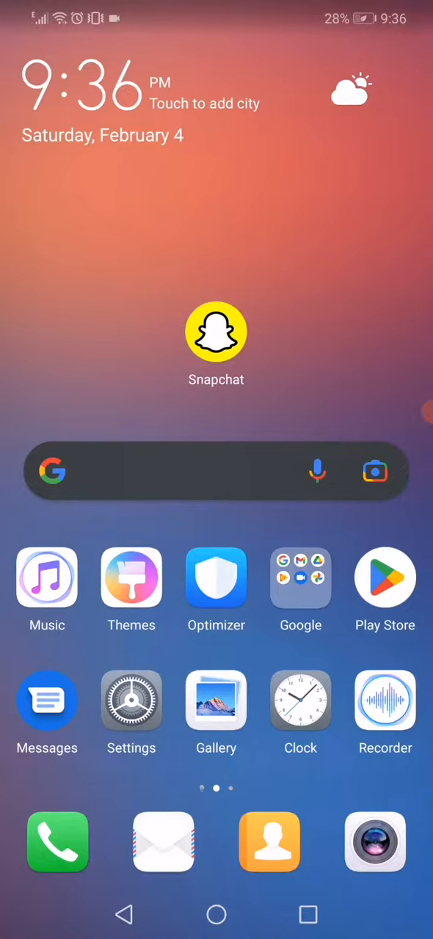
Open Settings from the home screen and go into the Apps list.
{"action": "left_click", "coordinate": [131, 701]}
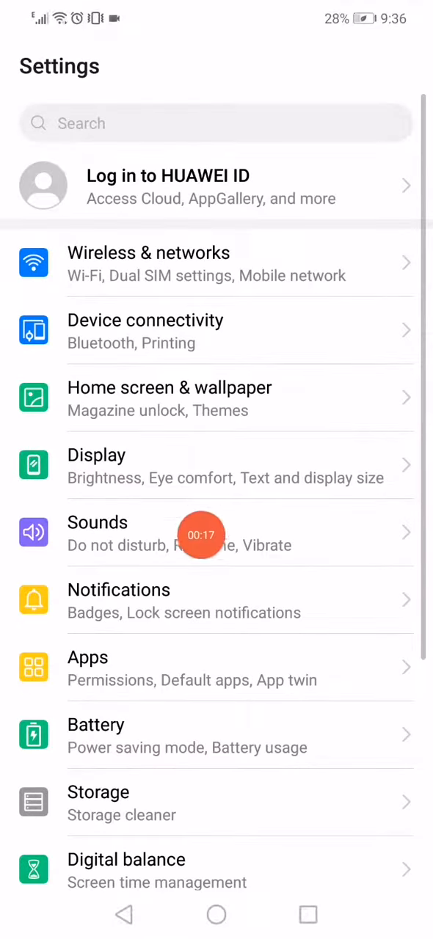
{"action": "left_click", "coordinate": [217, 666]}
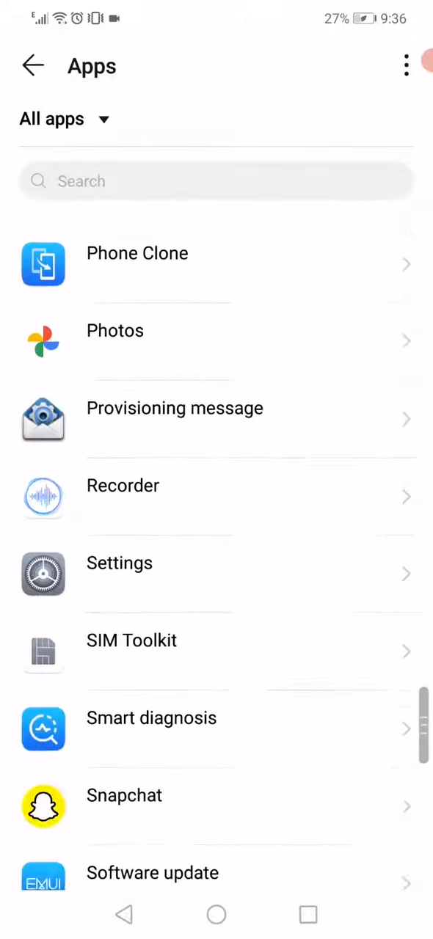
Scroll the All apps list down to Snapchat and open its app info page.
{"action": "scroll", "scroll_direction": "down", "scroll_amount": 3}
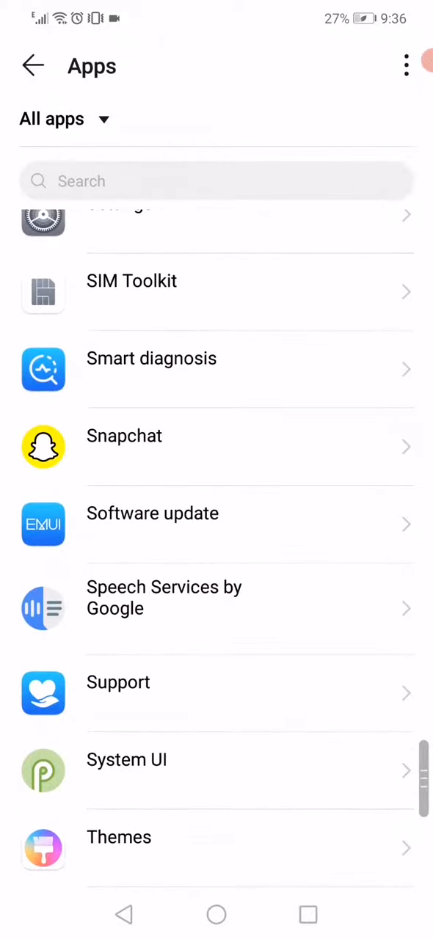
{"action": "left_click", "coordinate": [217, 447]}
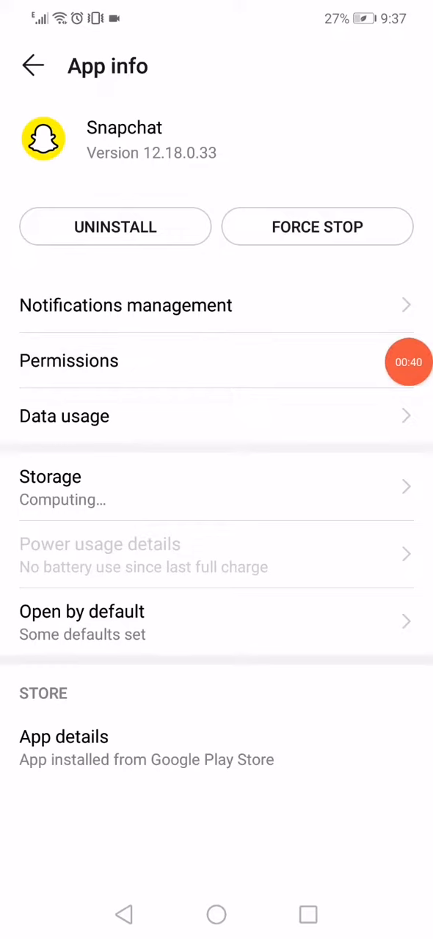
Review Snapchat's Permissions page, confirming all permissions are enabled, then return to app info.
{"action": "left_click", "coordinate": [69, 361]}
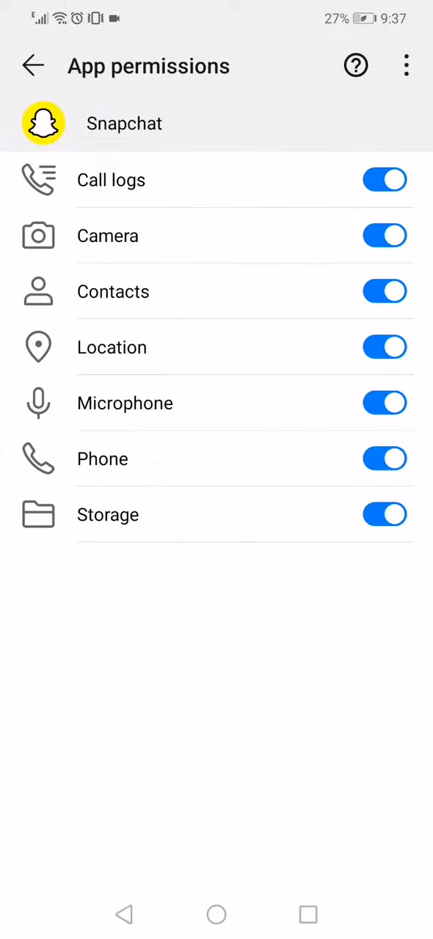
{"action": "left_click", "coordinate": [32, 65]}
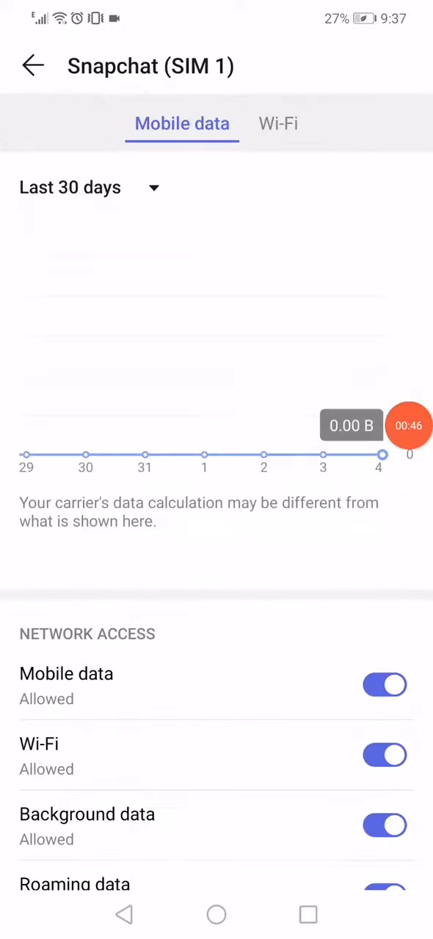
Review Snapchat's Data usage down to Network access, confirming mobile, Wi-Fi, background and roaming data are allowed.
{"action": "scroll", "scroll_direction": "down", "scroll_amount": 3}
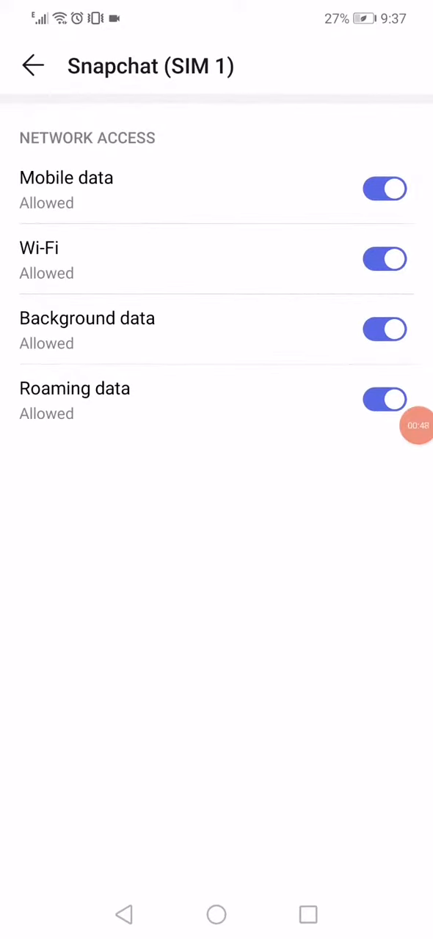
{"action": "left_click", "coordinate": [32, 64]}
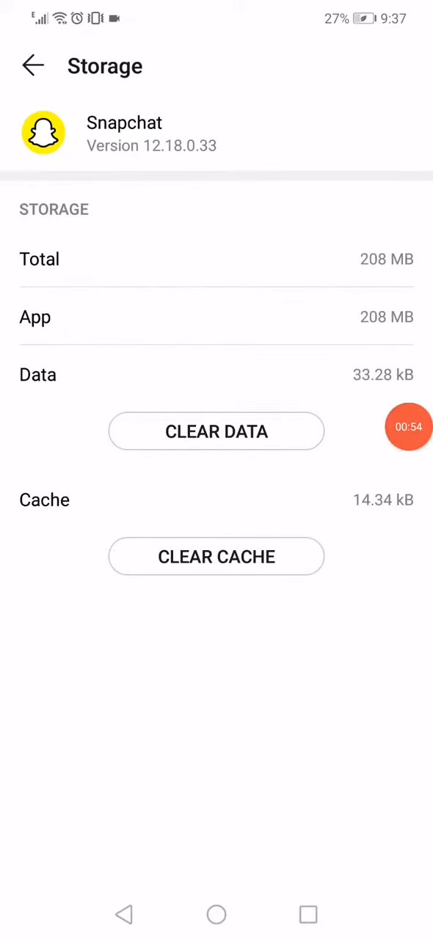
Leave Snapchat's storage page and return to the home screen via the Home button.
{"action": "left_click", "coordinate": [216, 915]}
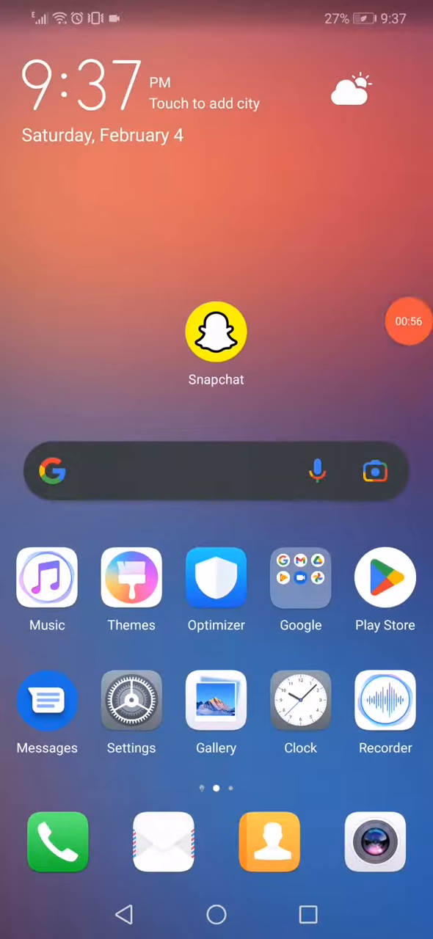